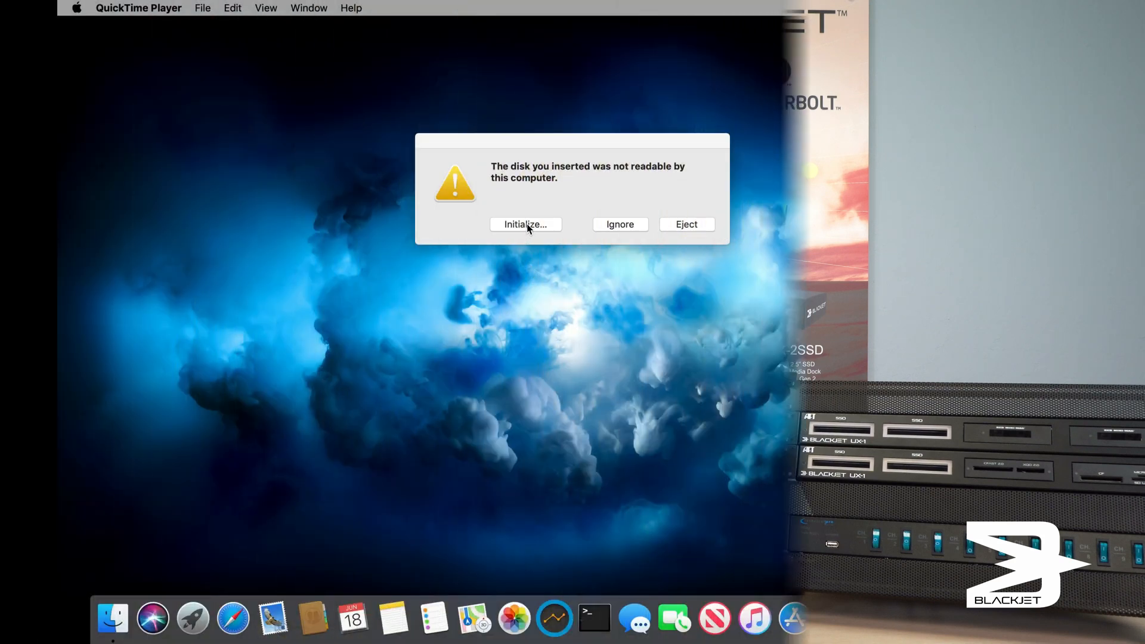
Step: Answer the unreadable-disk alert with Initialize to launch Disk Utility
left_click(526, 225)
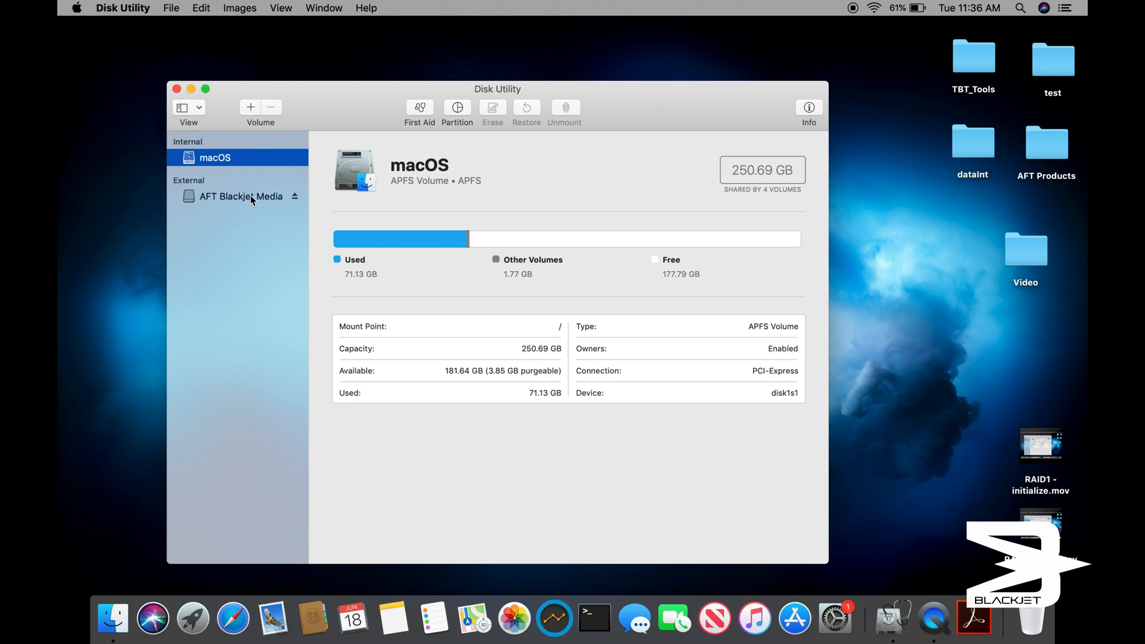
Step: Set up erasing AFT Blackjet Media with name 'RAID 1' and ExFAT format
left_click(241, 196)
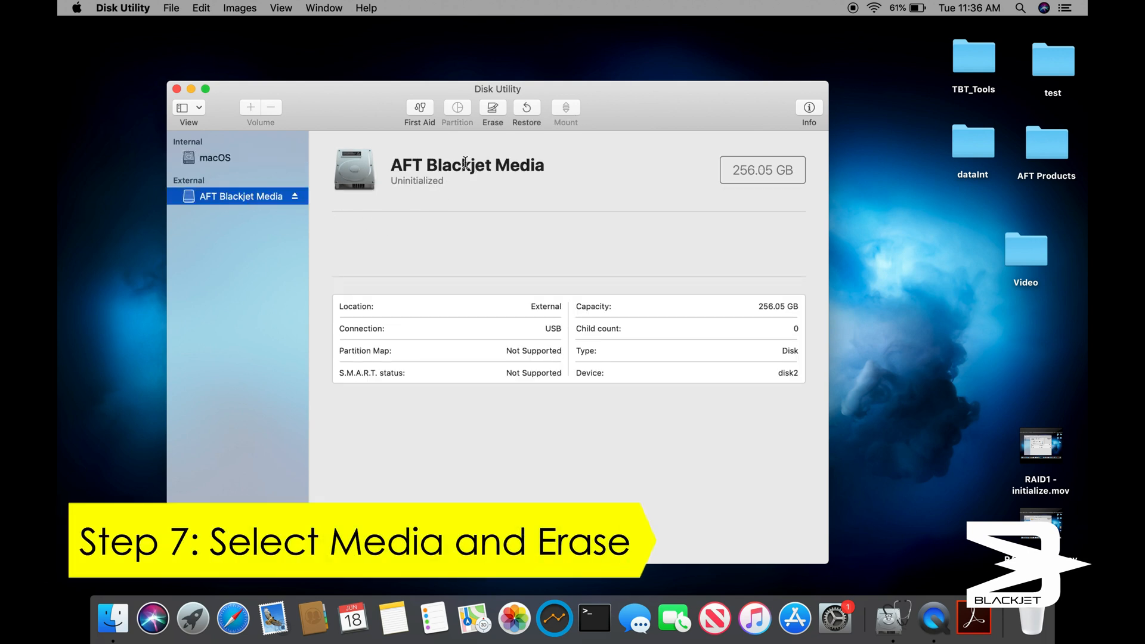
left_click(492, 109)
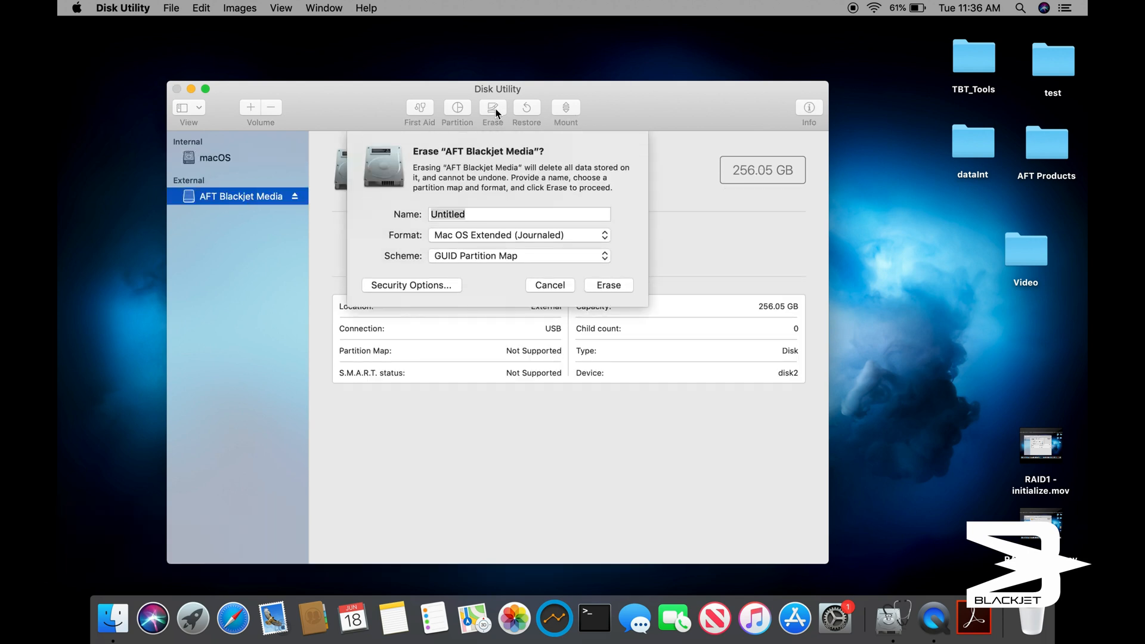
left_click(512, 214)
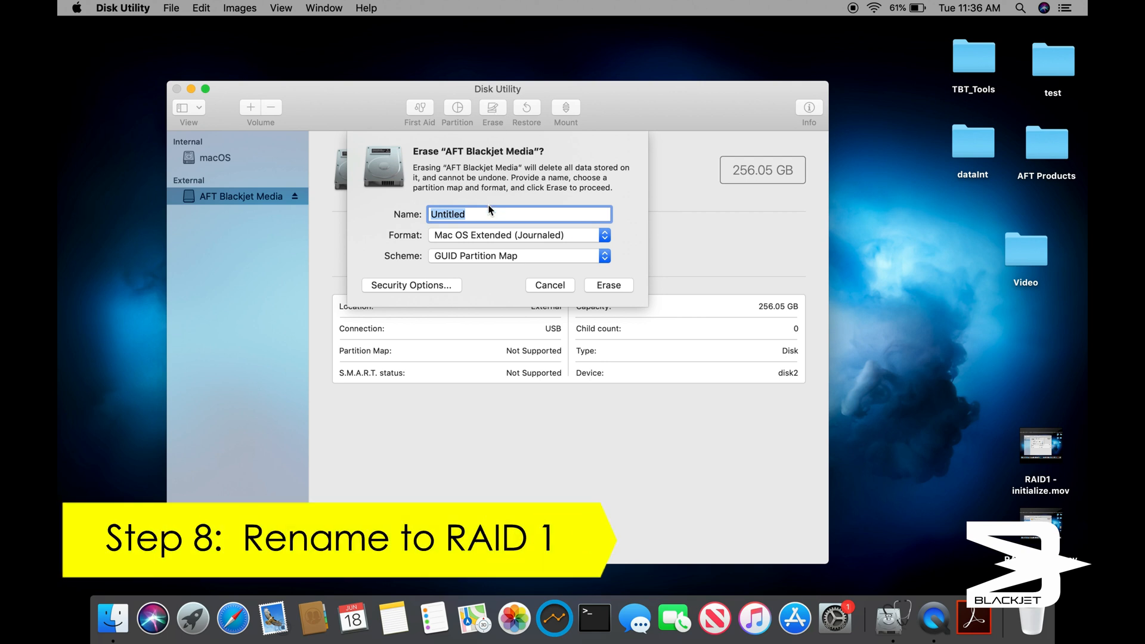
type("RAID 1")
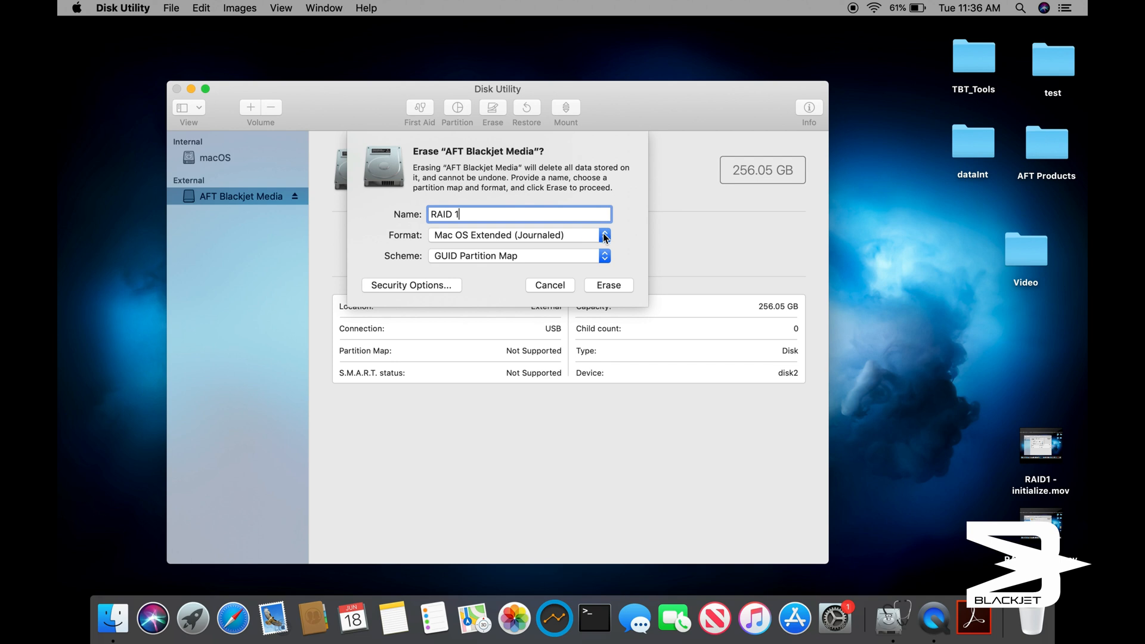
left_click(604, 235)
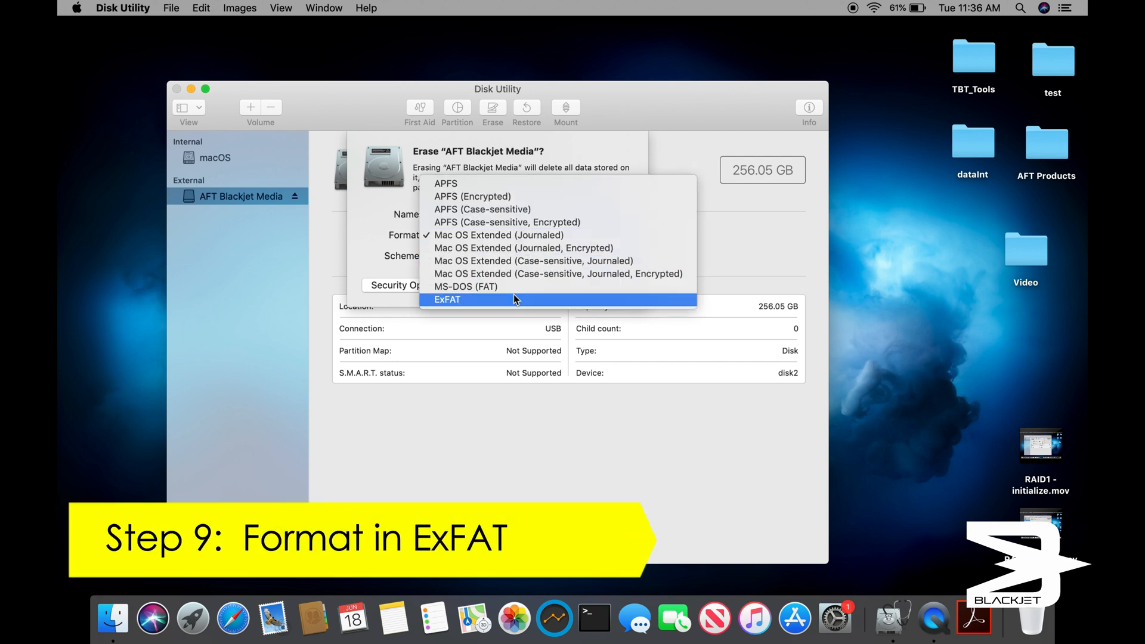
left_click(448, 299)
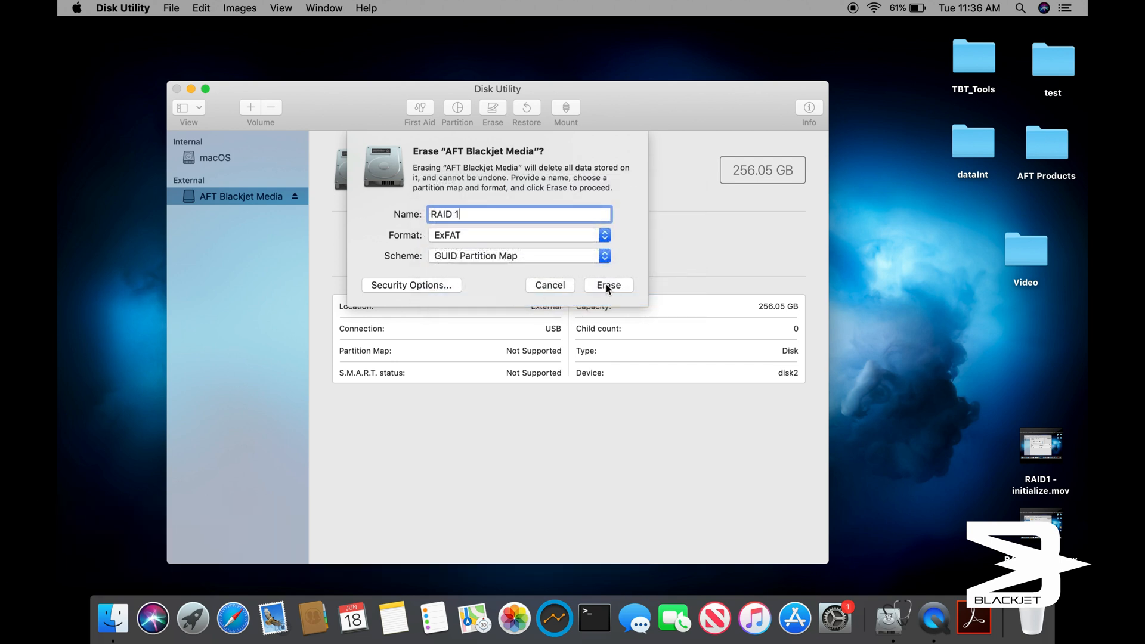
Step: Erase the disk, decline Time Machine use, and dismiss the completion report
left_click(609, 285)
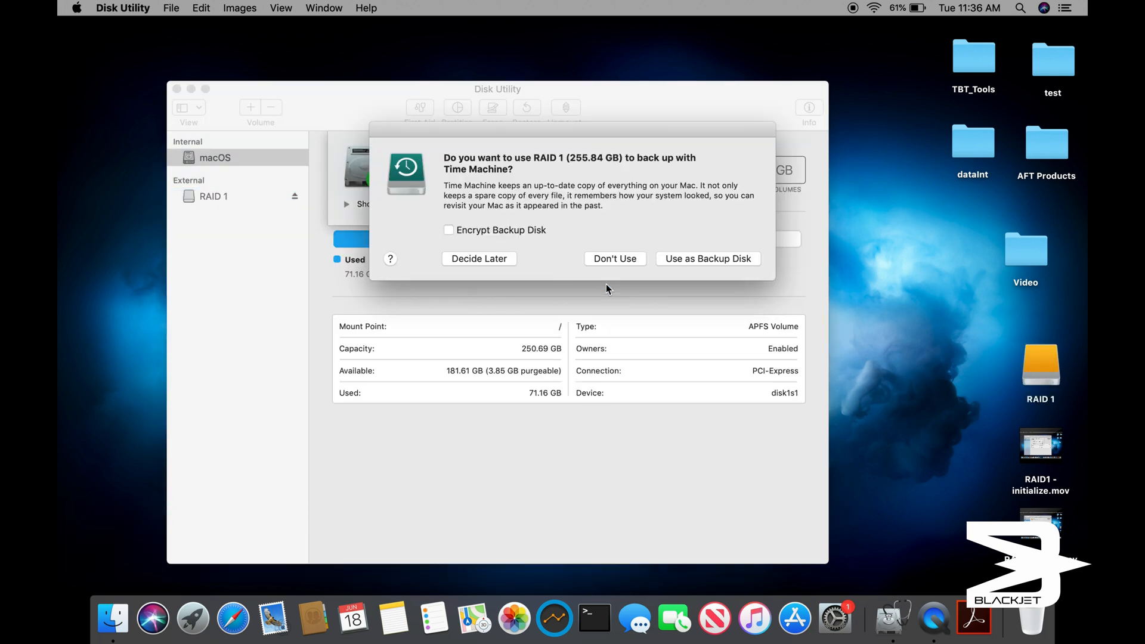
mouse_move(620, 267)
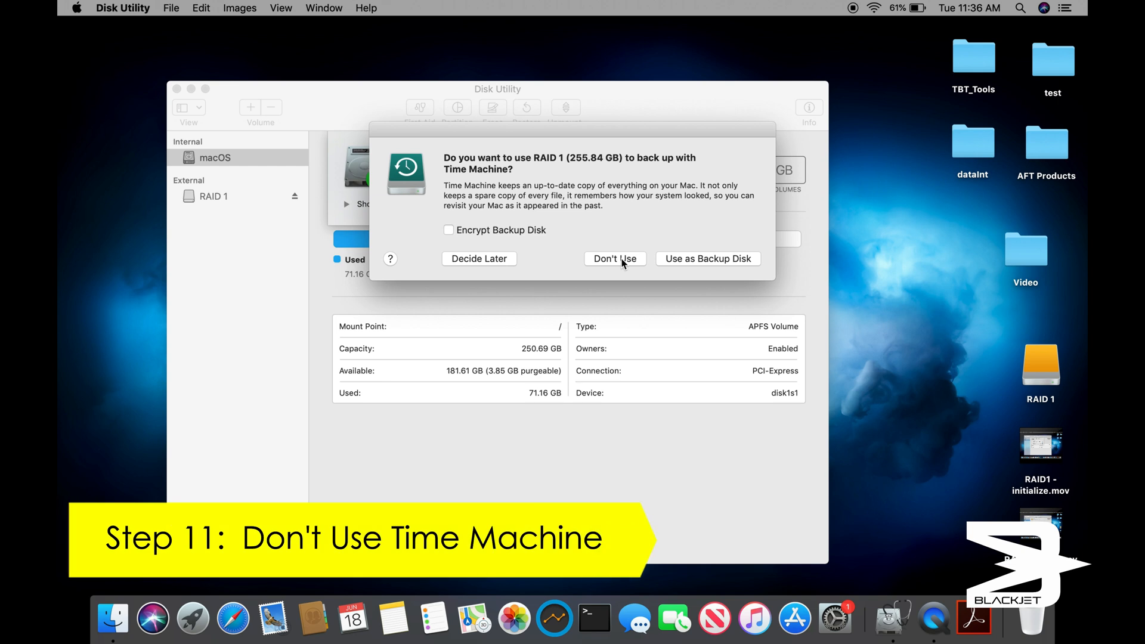
left_click(616, 259)
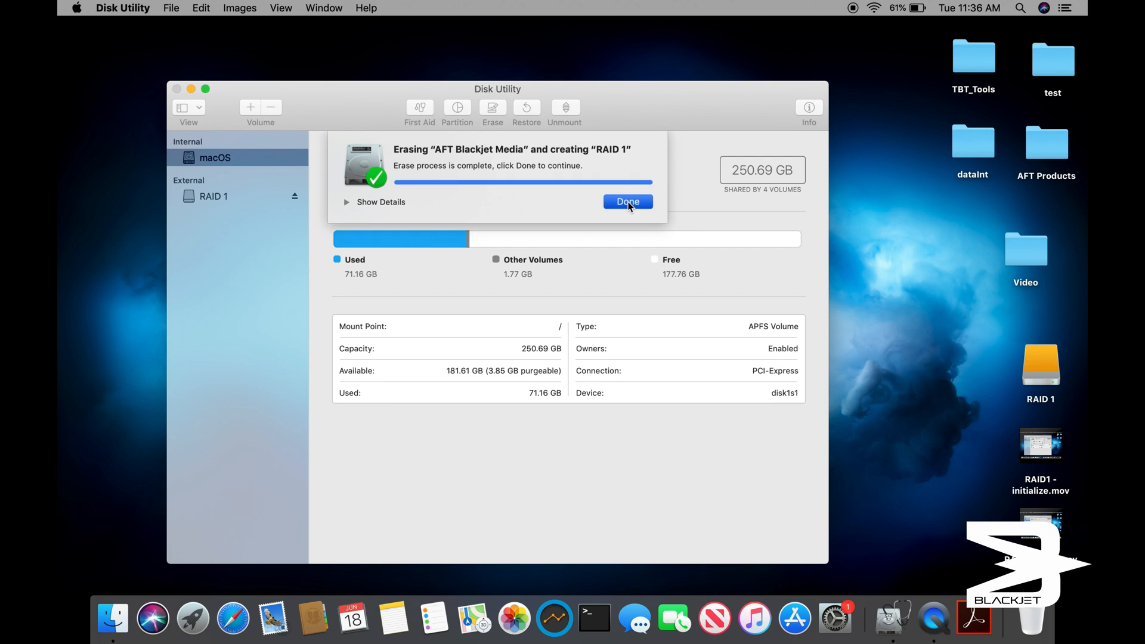
left_click(627, 202)
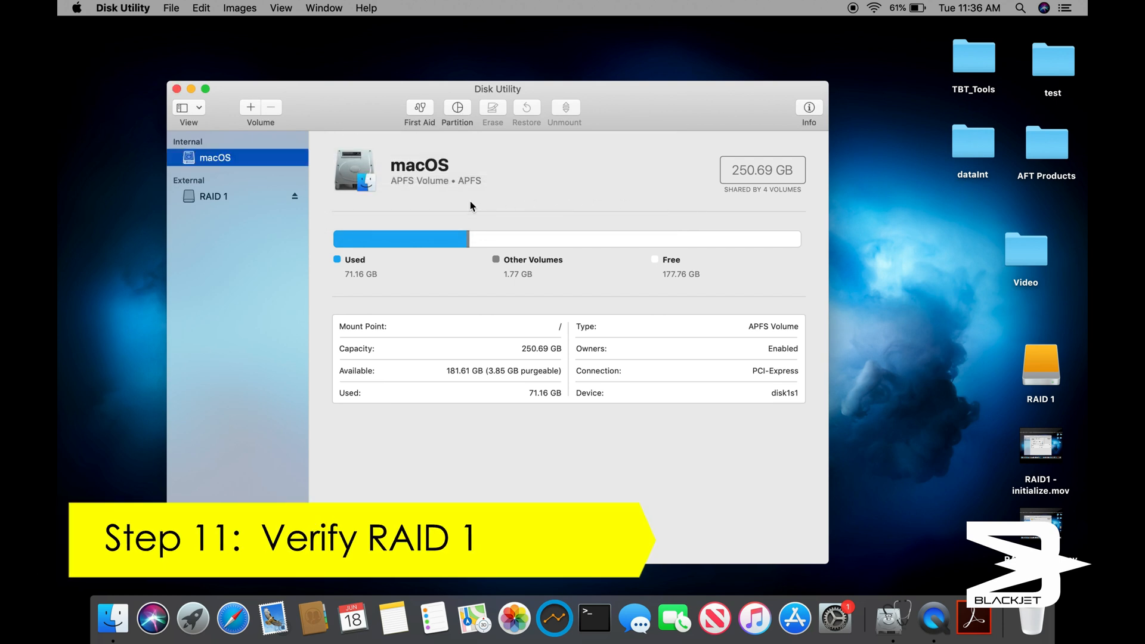
Step: Select RAID 1 in the sidebar to confirm an ExFAT 255.84 GB volume
left_click(211, 197)
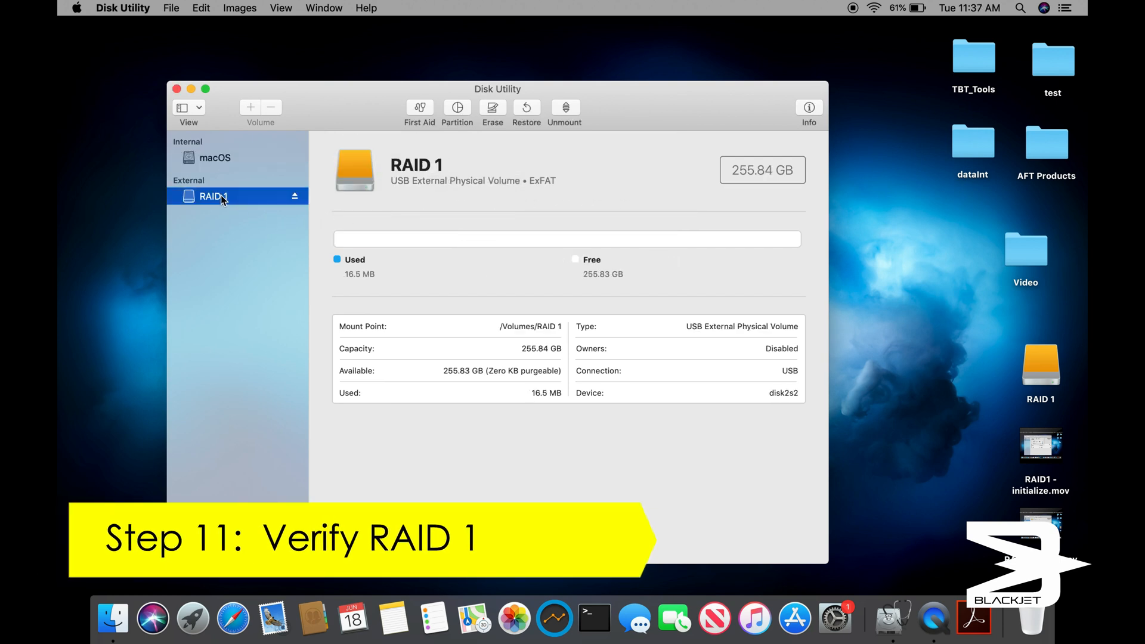
mouse_move(351, 209)
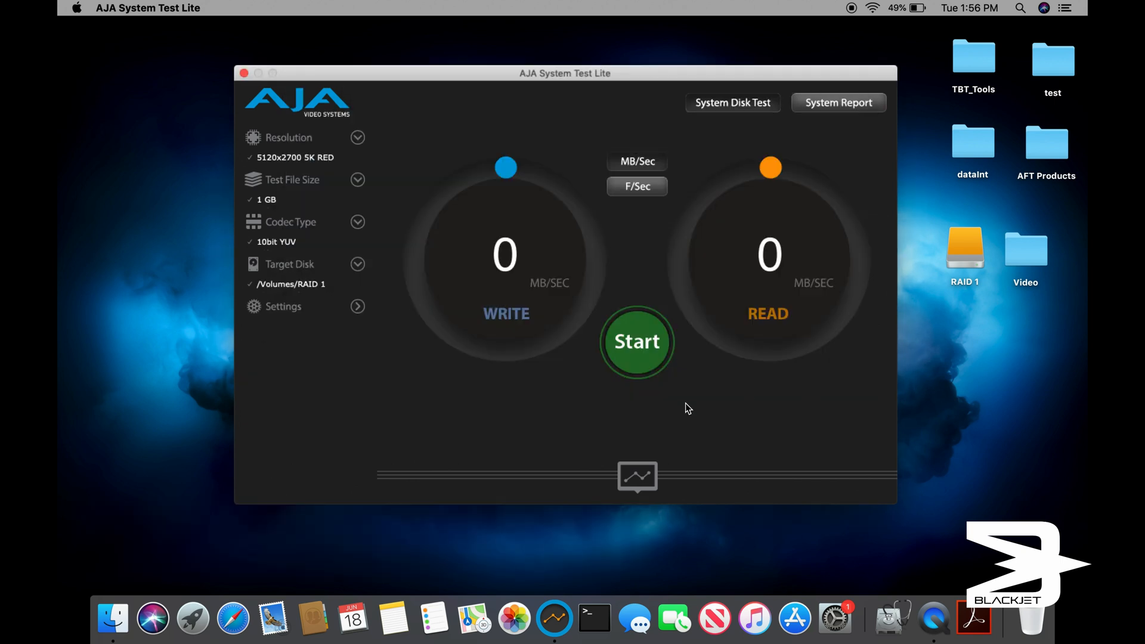
Step: Run and stop a speed test on /Volumes/RAID 1 (~489 MB/s write, ~525 MB/s read)
left_click(637, 342)
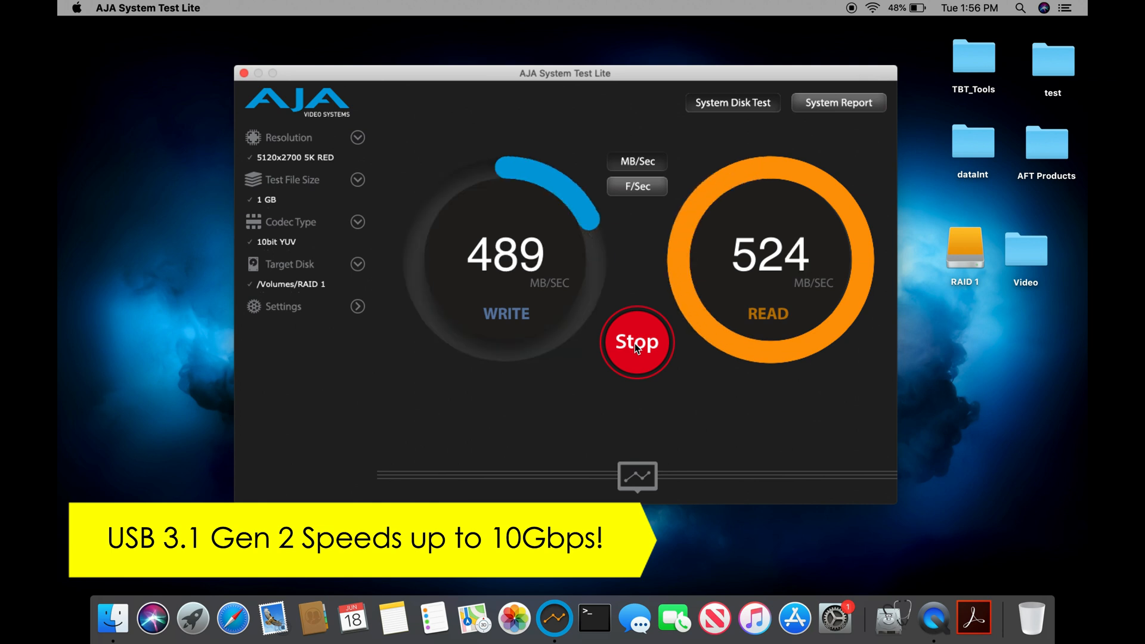
left_click(637, 343)
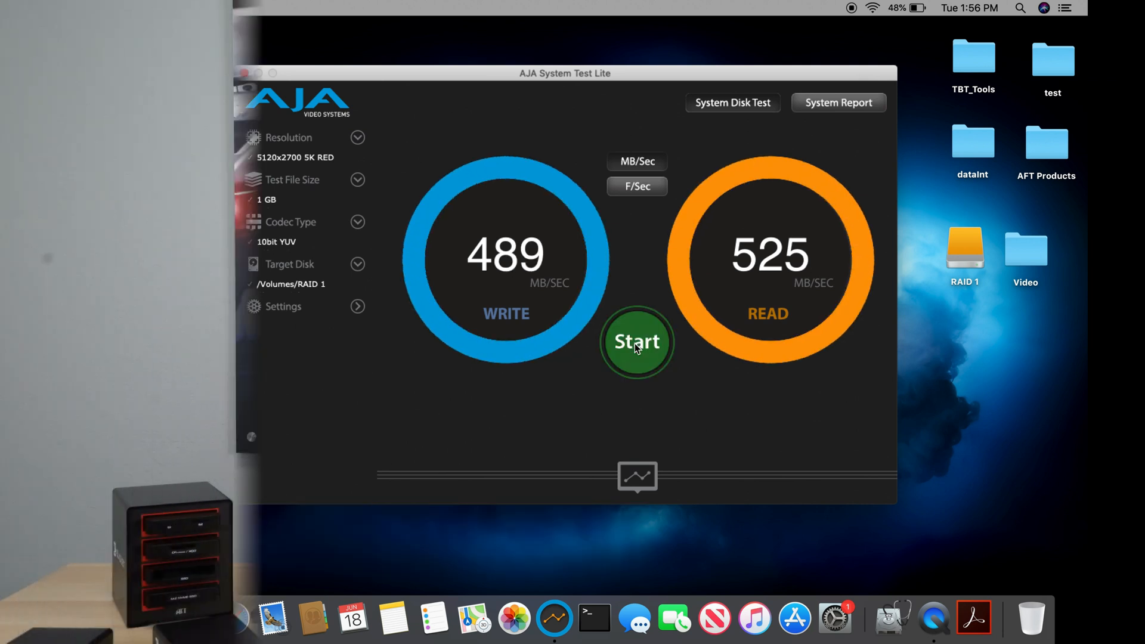